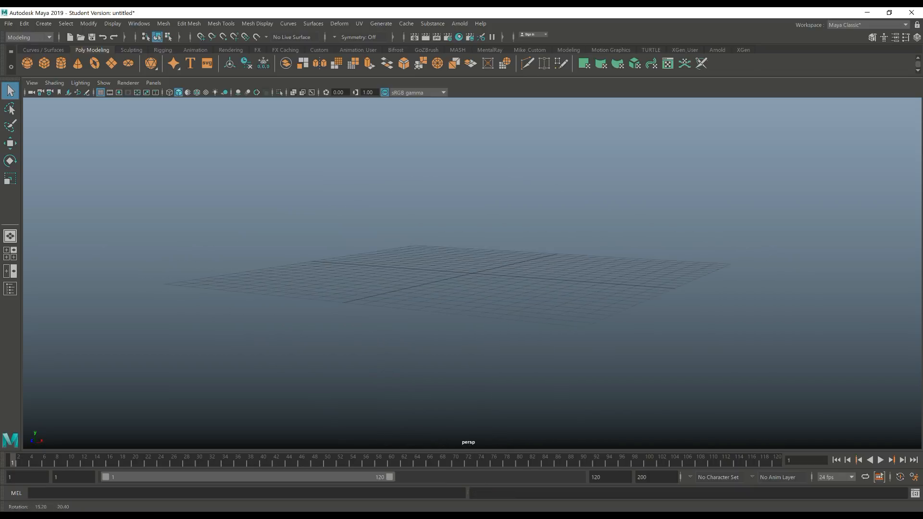
Switch to the FX menu set and create a 3D fluid container with emitter (fluid1).
{"action": "left_click", "coordinate": [28, 37]}
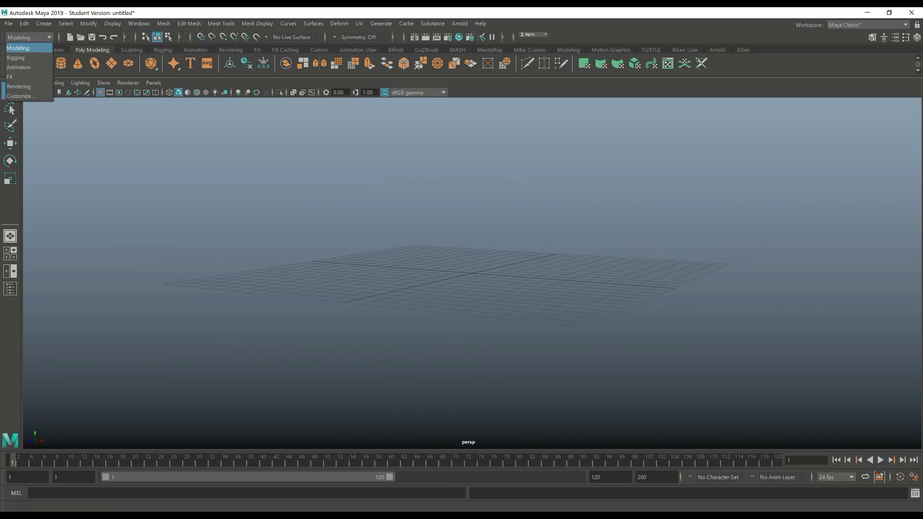
{"action": "left_click", "coordinate": [9, 75]}
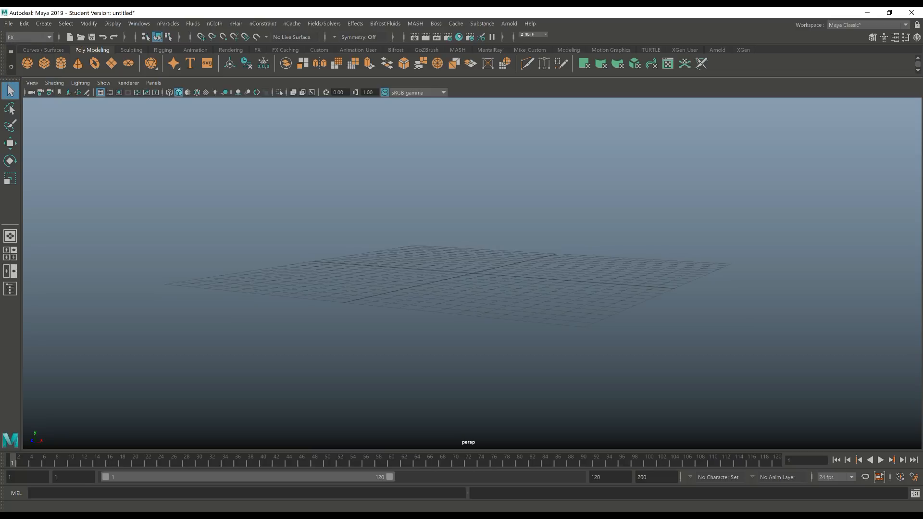
{"action": "left_click", "coordinate": [192, 24]}
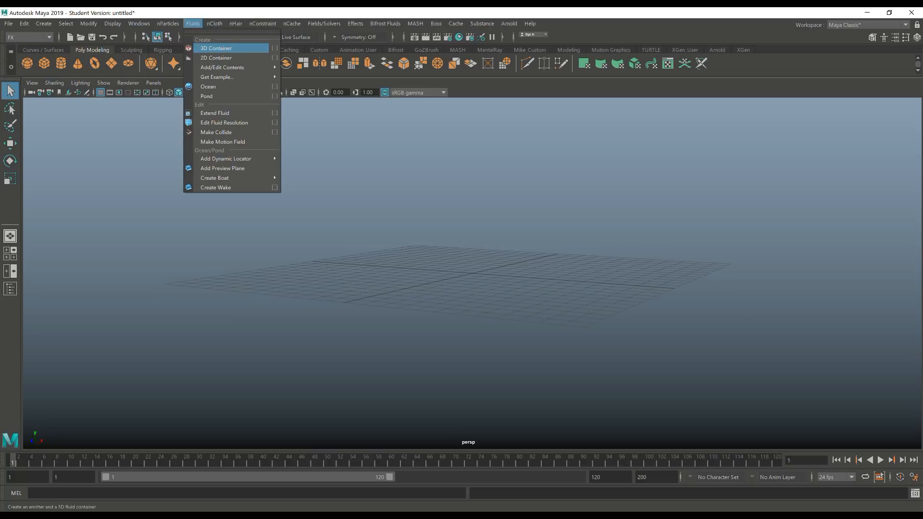
{"action": "left_click", "coordinate": [217, 48]}
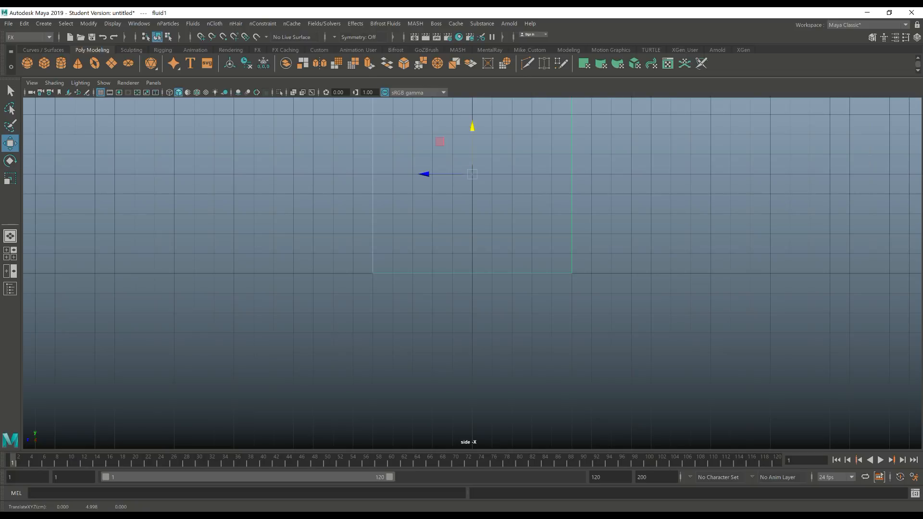
In the Outliner, expand fluid1 and select the nested fluidEmitter1.
{"action": "left_click", "coordinate": [9, 288]}
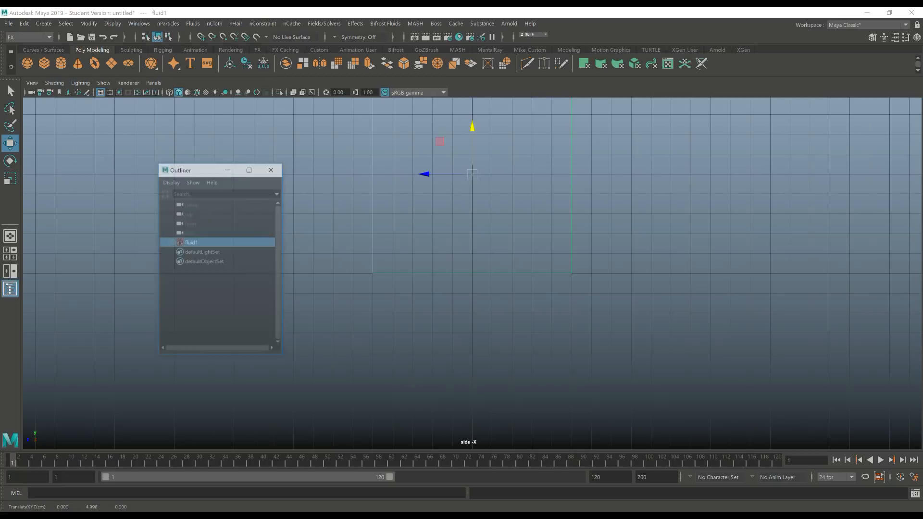
{"action": "left_click", "coordinate": [174, 242]}
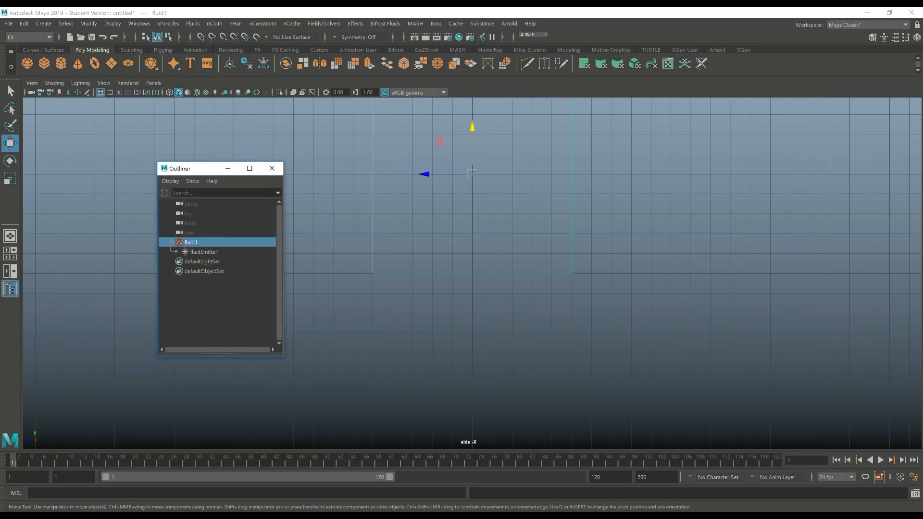
{"action": "left_click", "coordinate": [205, 252]}
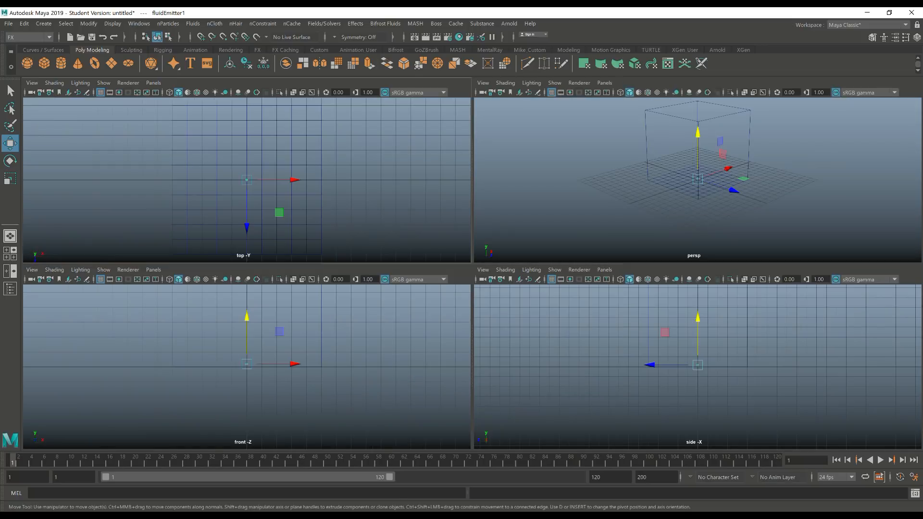
Maximize the persp view, set playback end to 400 and play the rising smoke, then rewind.
{"action": "key", "text": "space"}
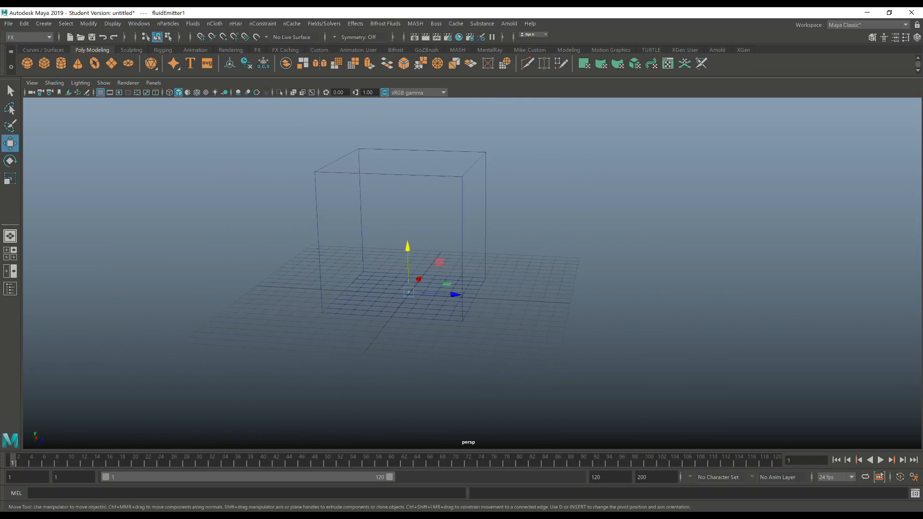
{"action": "left_click", "coordinate": [610, 477]}
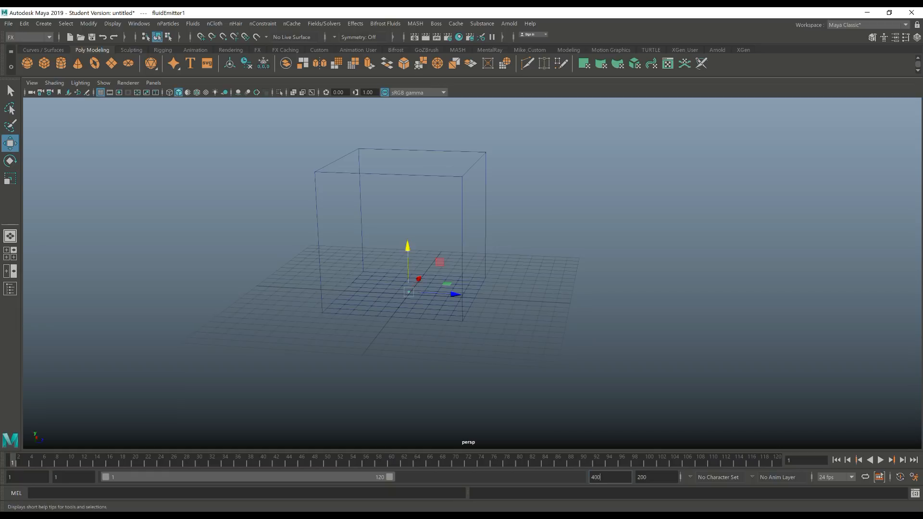
{"action": "type", "text": "400"}
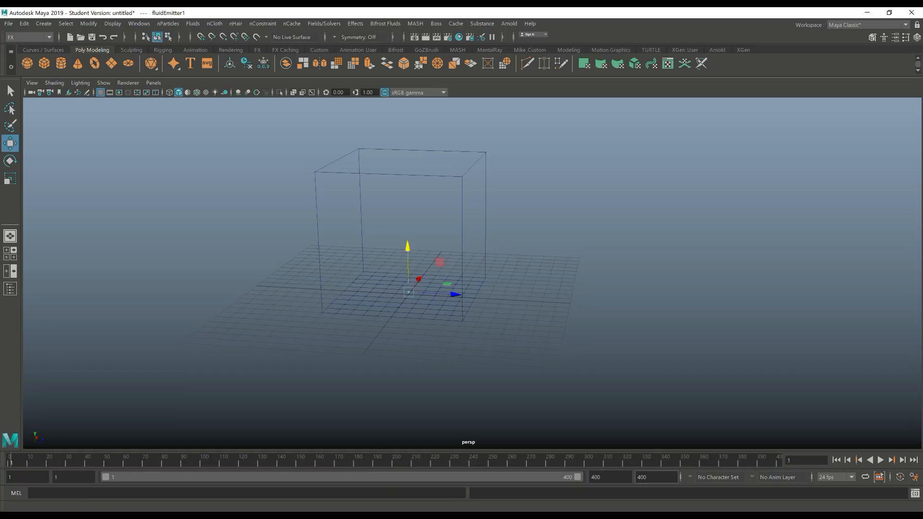
{"action": "left_click", "coordinate": [881, 460]}
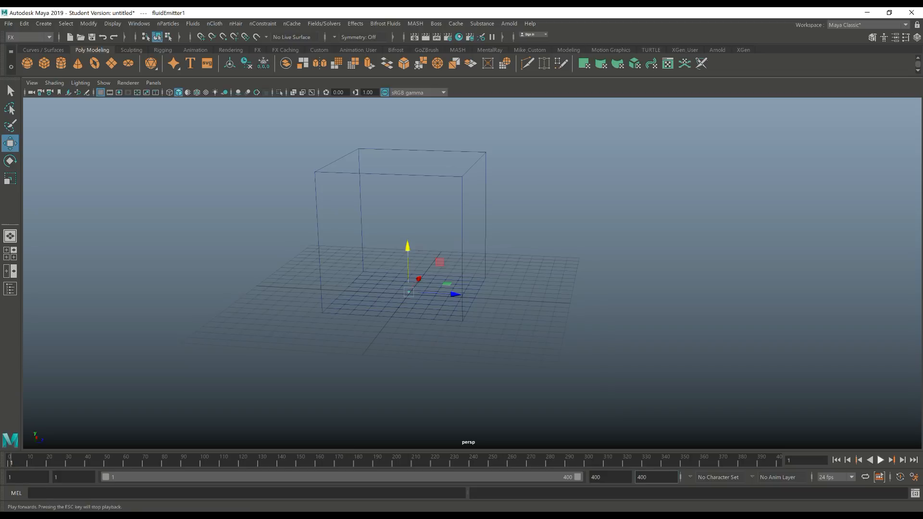
{"action": "left_click", "coordinate": [880, 461]}
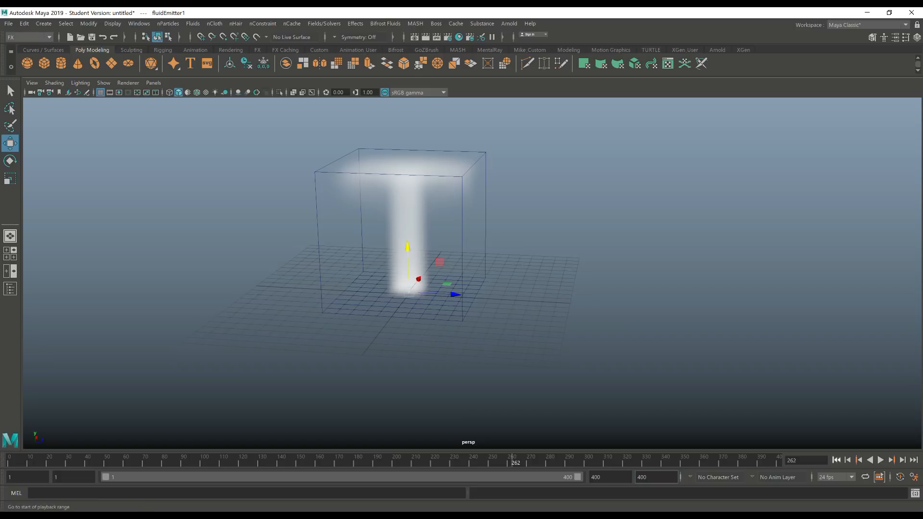
{"action": "left_click", "coordinate": [835, 459]}
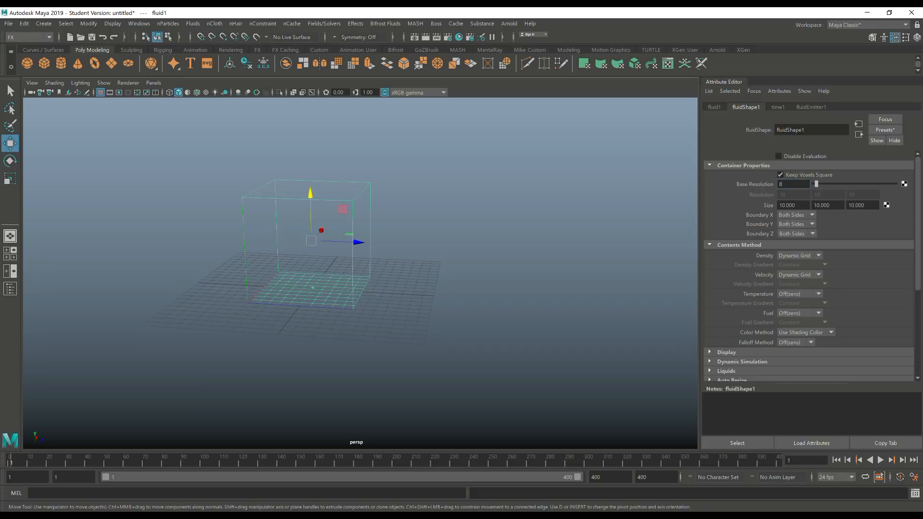
Set fluidShape1's Base Resolution to 80 for a finer voxel grid.
{"action": "triple_click", "coordinate": [792, 183]}
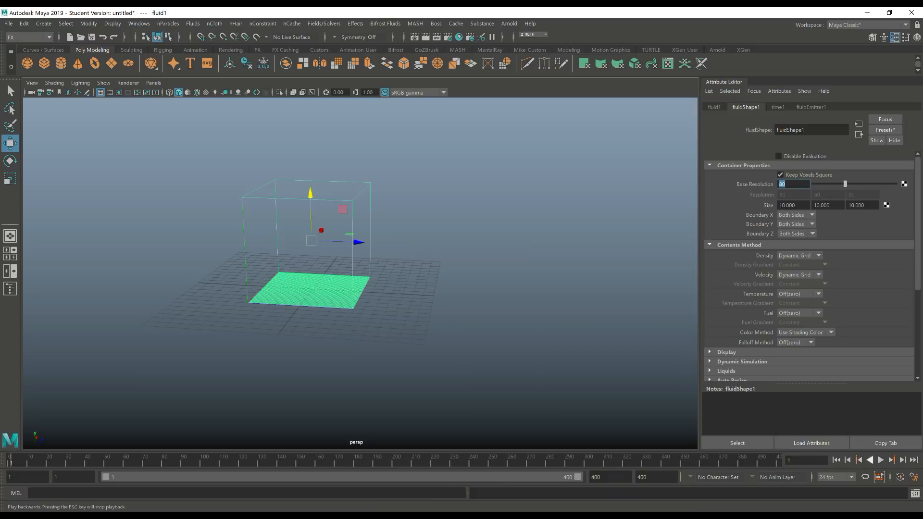
{"action": "left_click", "coordinate": [890, 461]}
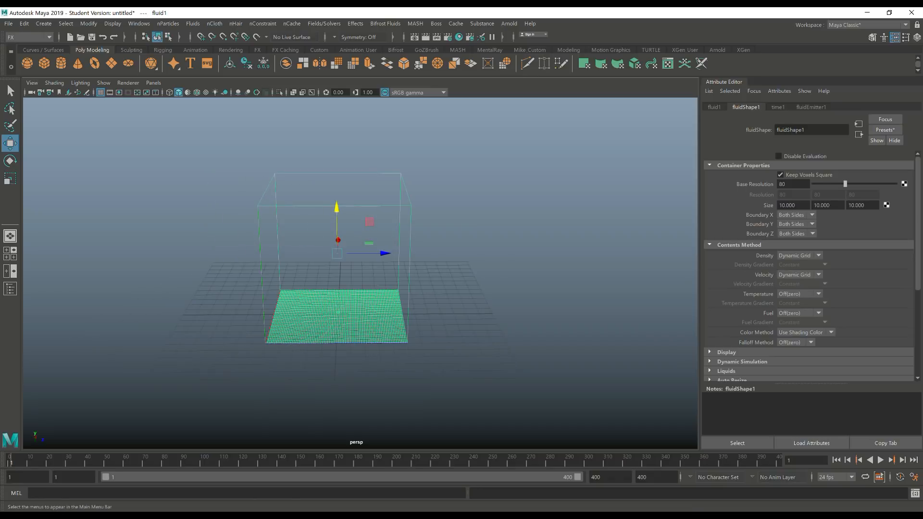
Switch to Modeling and place a polygon sphere (pSphere1) right of the container.
{"action": "left_click", "coordinate": [27, 37]}
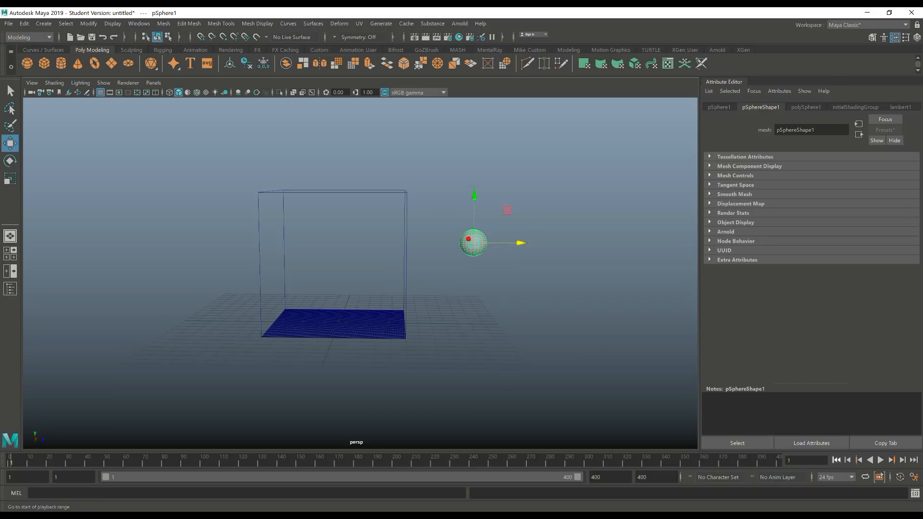
{"action": "left_click", "coordinate": [880, 460]}
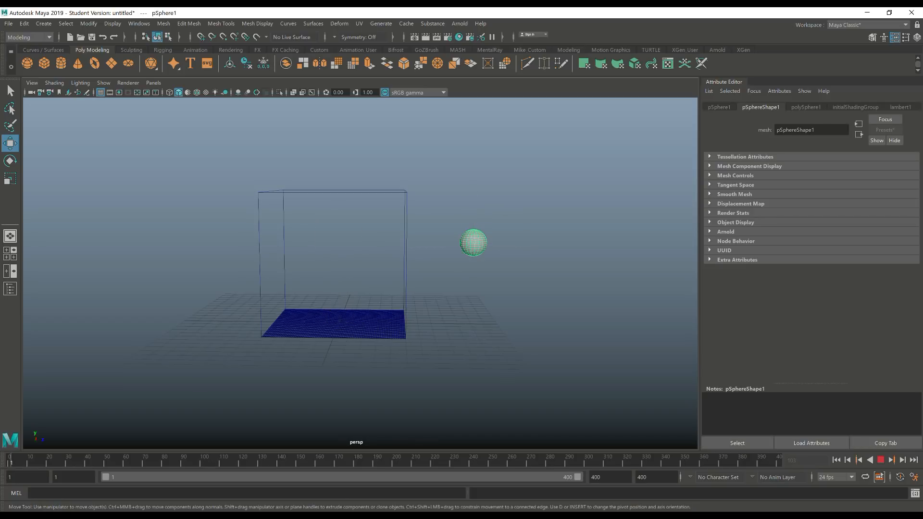
Key the sphere left of the container at frame 200, then rewind to frame 1.
{"action": "left_click", "coordinate": [473, 242]}
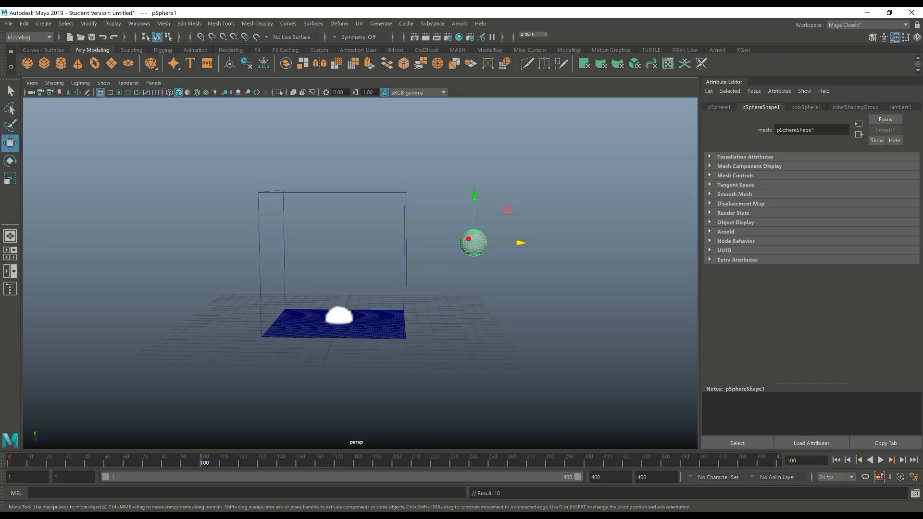
{"action": "left_click", "coordinate": [880, 460]}
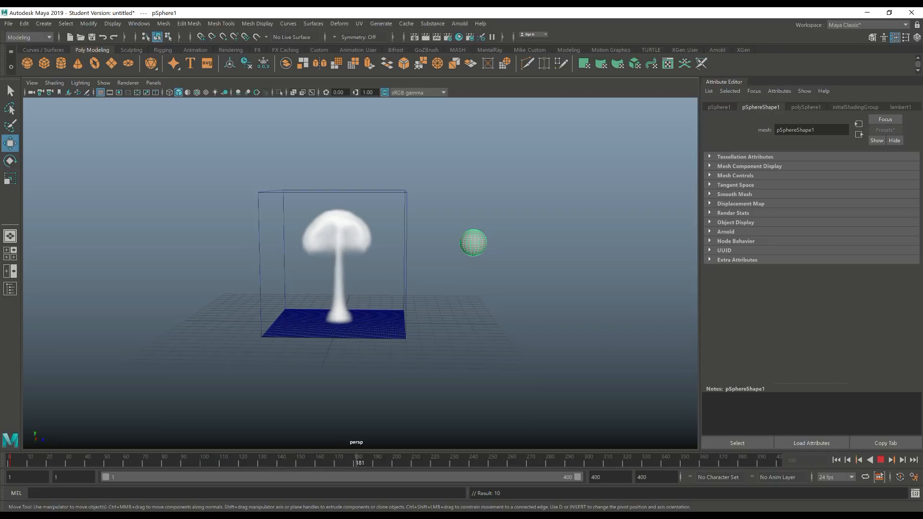
{"action": "left_click", "coordinate": [473, 243]}
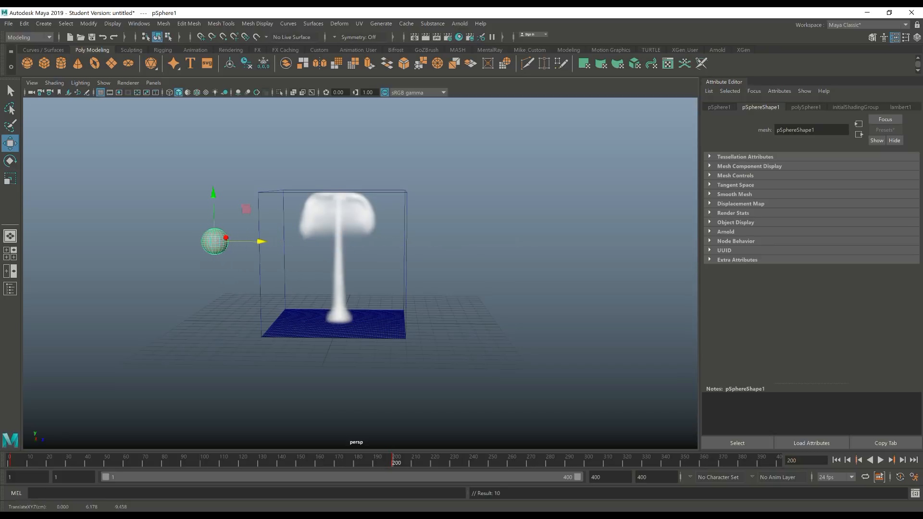
{"action": "mouse_move", "coordinate": [836, 460]}
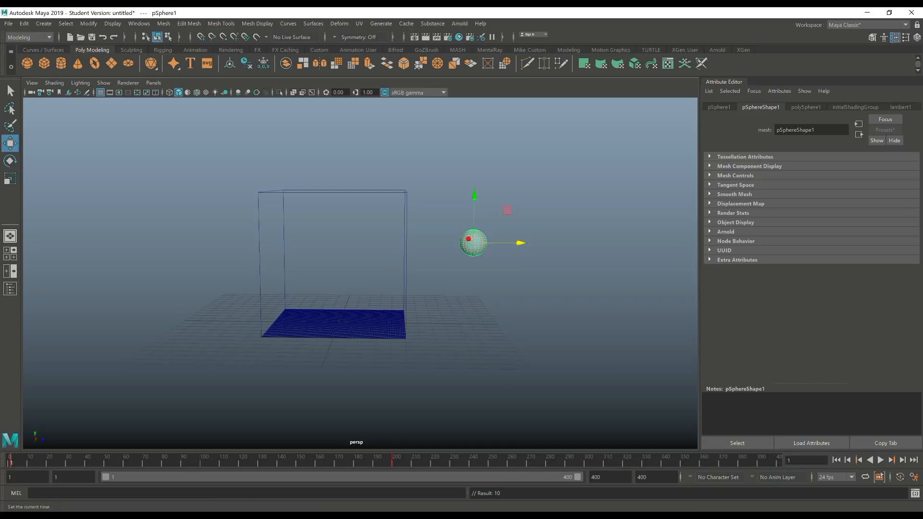
{"action": "left_click", "coordinate": [880, 459]}
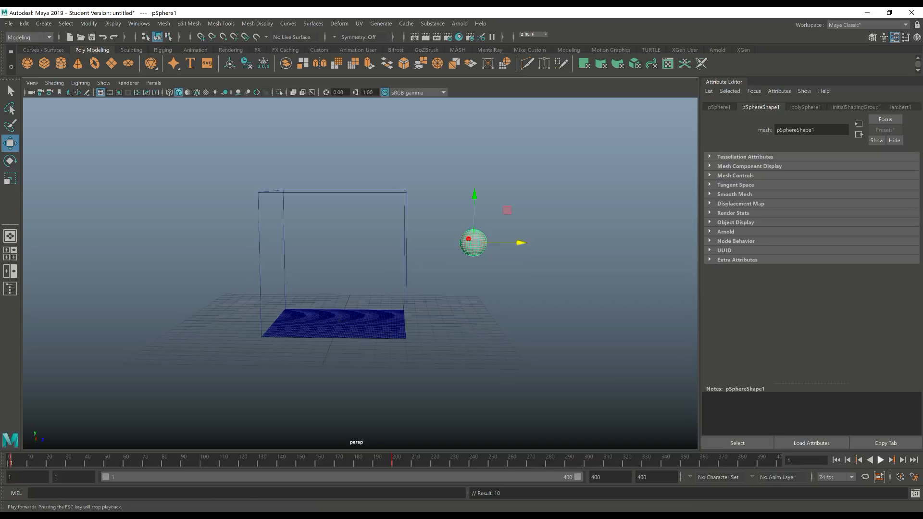
{"action": "left_click", "coordinate": [878, 460]}
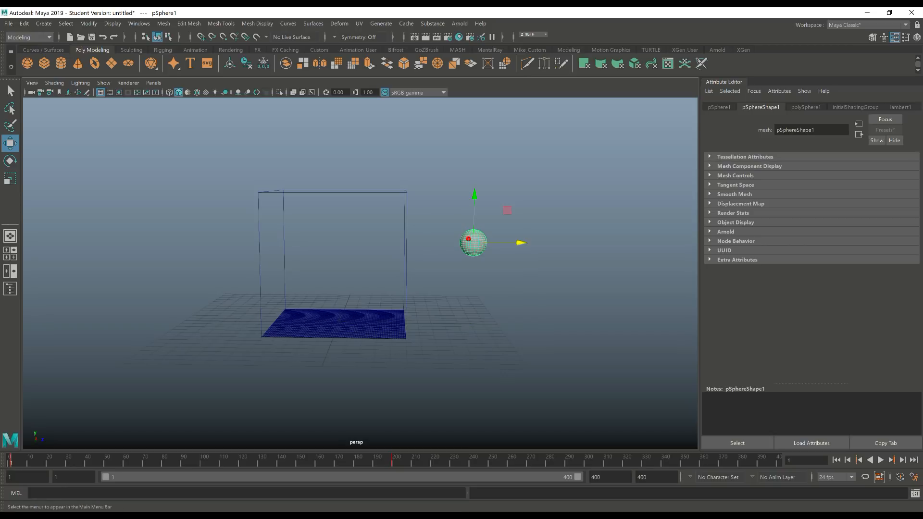
{"action": "left_click", "coordinate": [28, 37]}
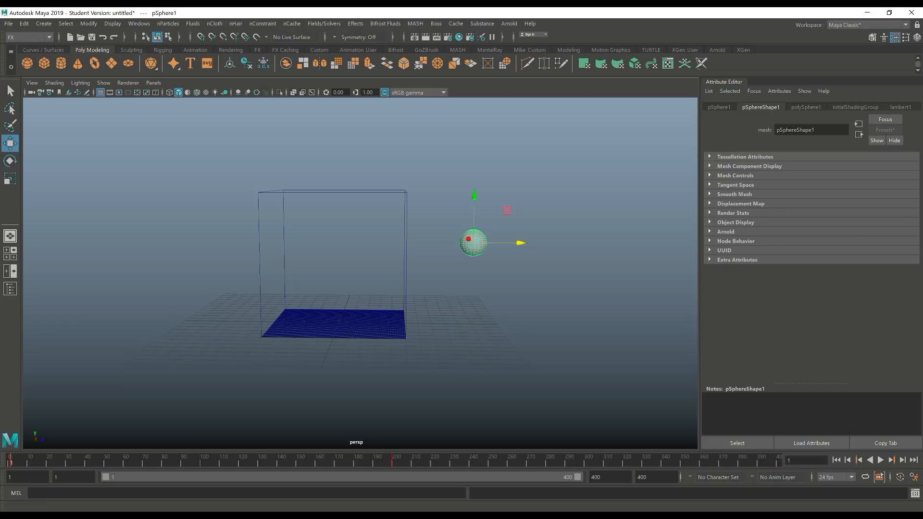
Select fluid1 plus the sphere and apply Fluids > Make Collide, creating geoConnector1.
{"action": "left_click", "coordinate": [193, 23]}
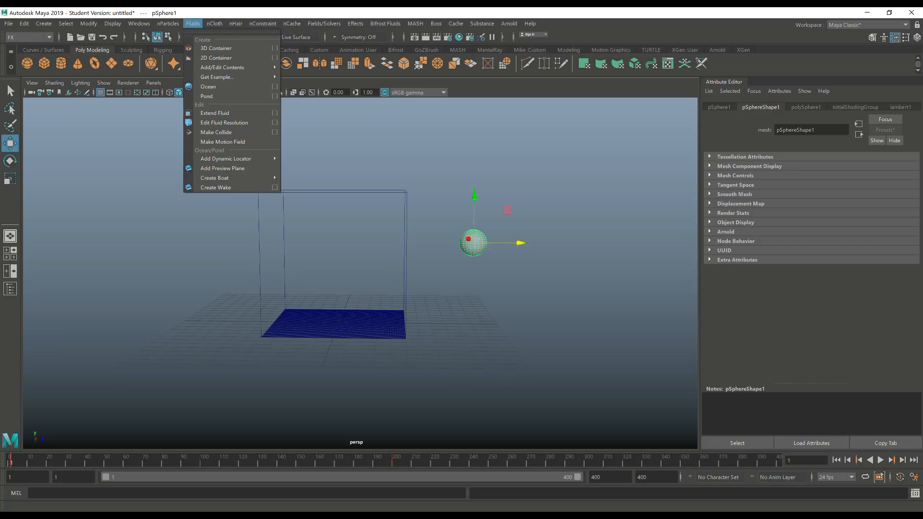
{"action": "mouse_move", "coordinate": [217, 132]}
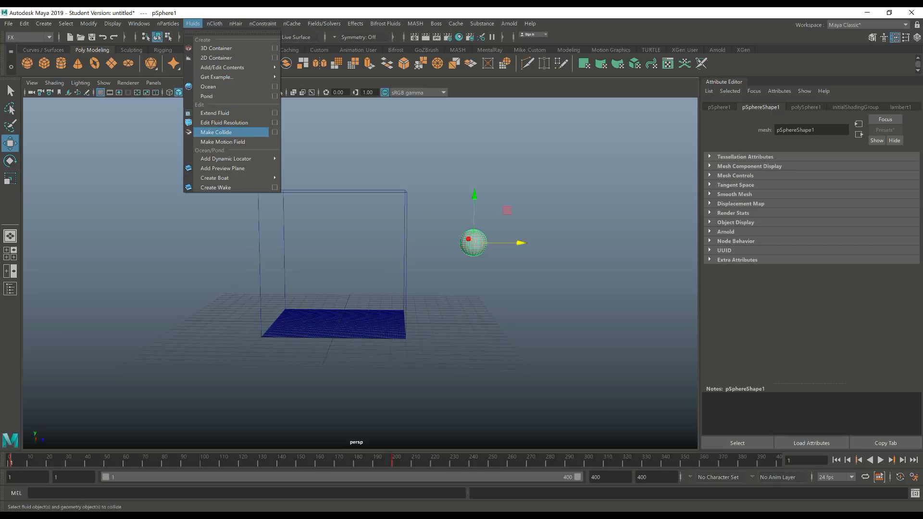
{"action": "mouse_move", "coordinate": [230, 132]}
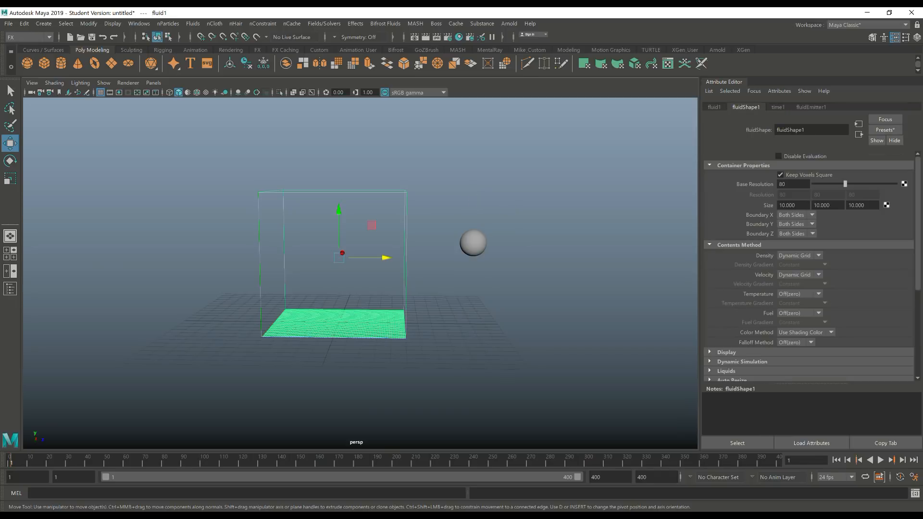
{"action": "left_click", "coordinate": [473, 242]}
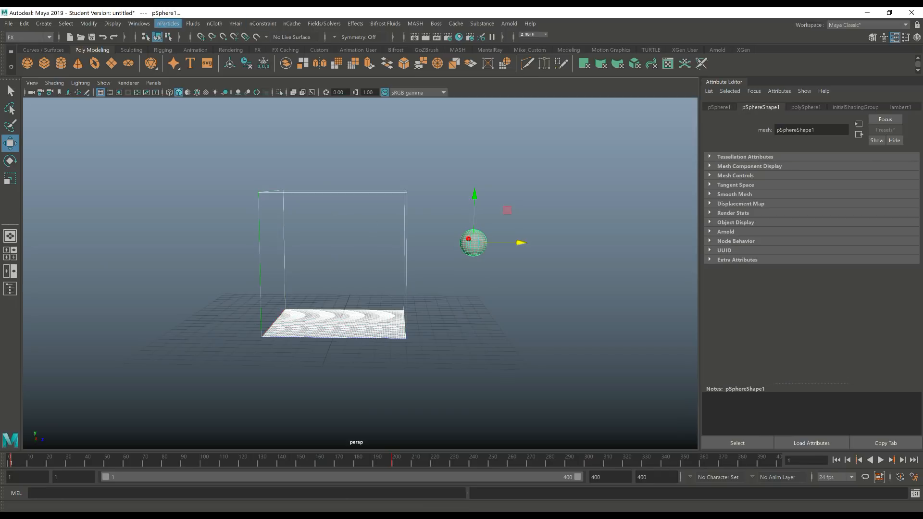
{"action": "left_click", "coordinate": [192, 23]}
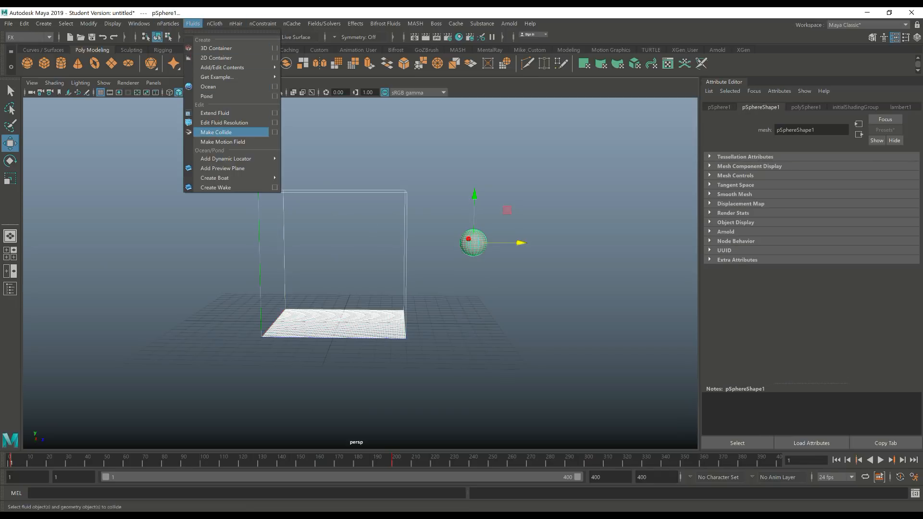
{"action": "left_click", "coordinate": [217, 132]}
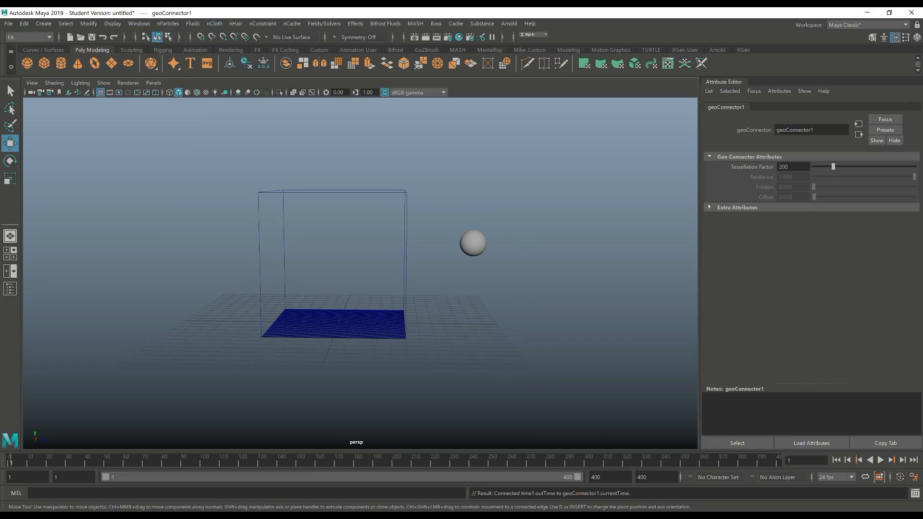
{"action": "left_click", "coordinate": [880, 460]}
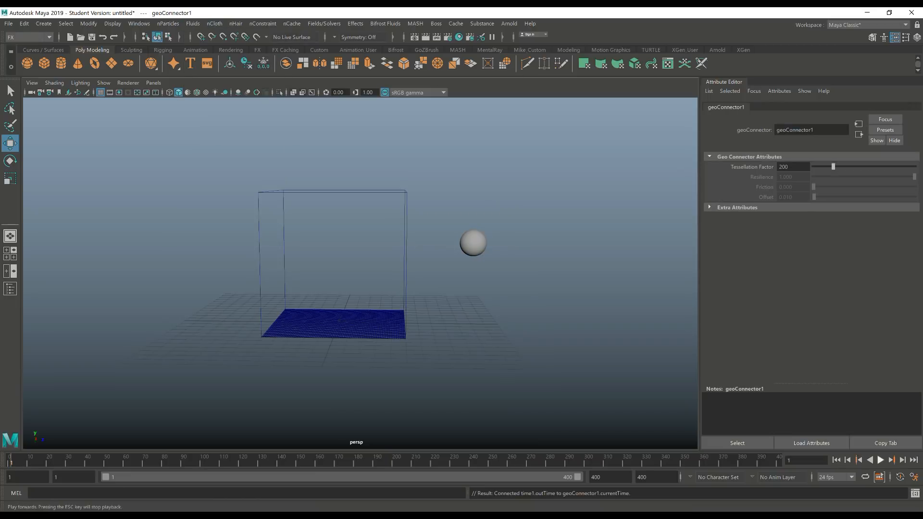
Key the sphere back to the right at frame 284 and replay the colliding smoke simulation.
{"action": "left_click", "coordinate": [880, 460]}
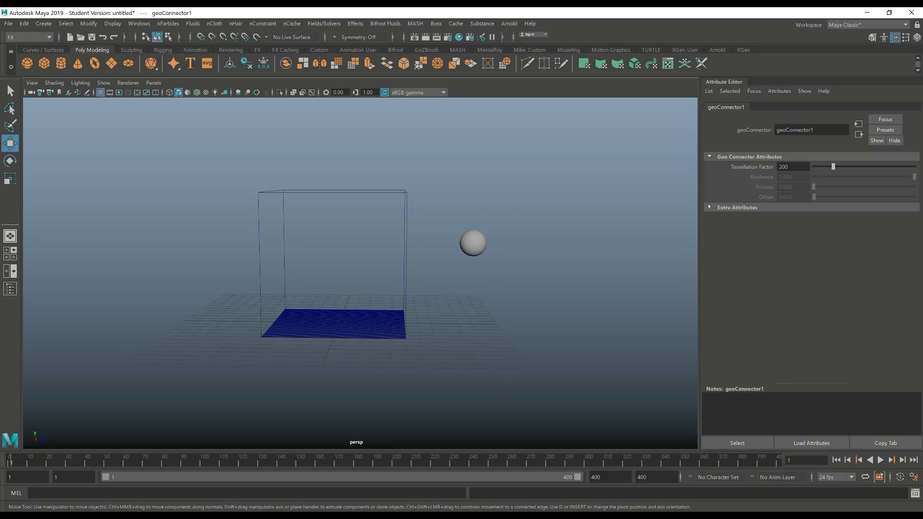
{"action": "left_click", "coordinate": [473, 243]}
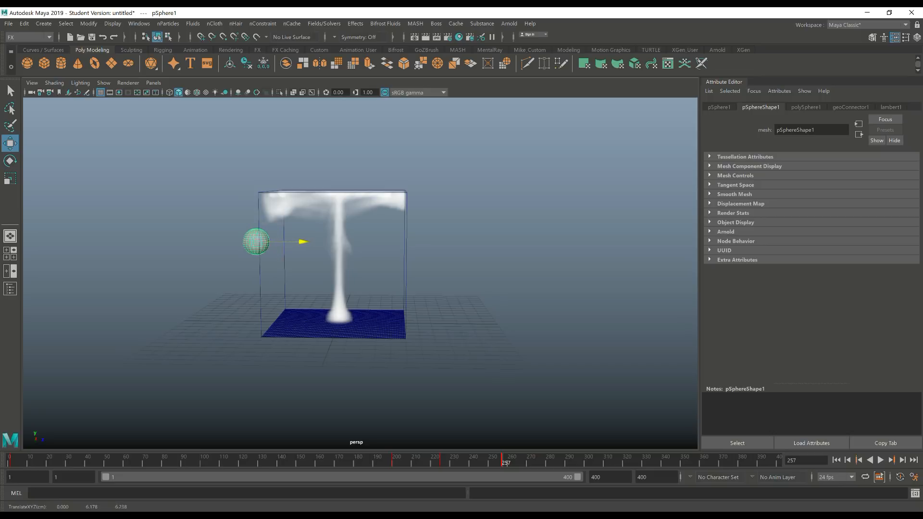
{"action": "left_click", "coordinate": [880, 460]}
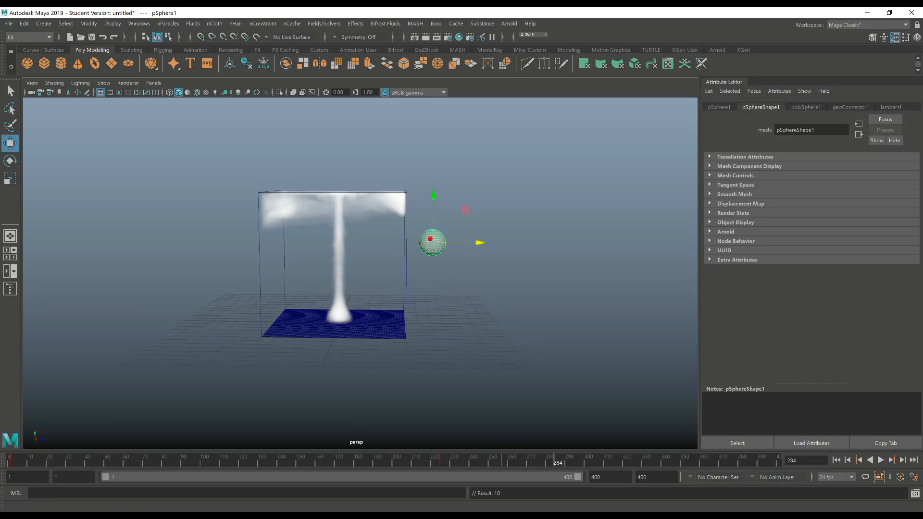
{"action": "left_click", "coordinate": [880, 460]}
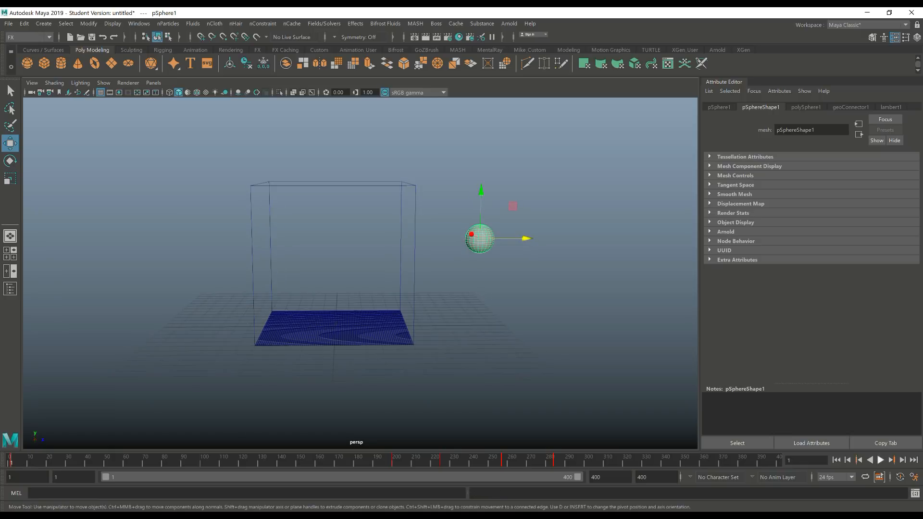
{"action": "left_click", "coordinate": [890, 459]}
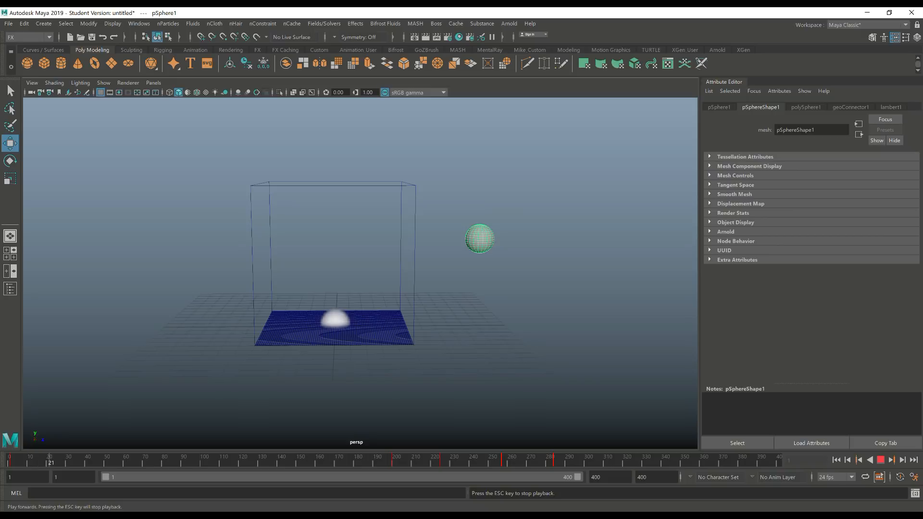